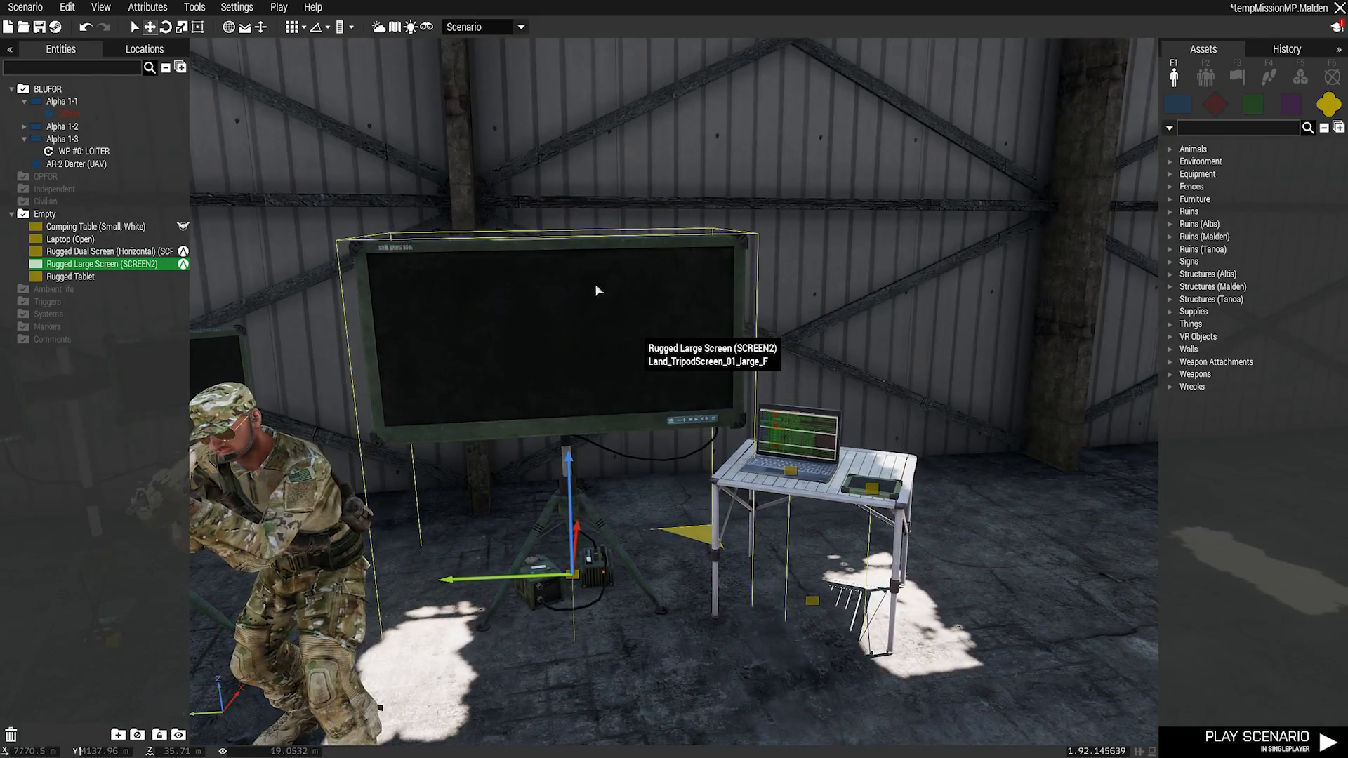
pyautogui.moveTo(814, 461)
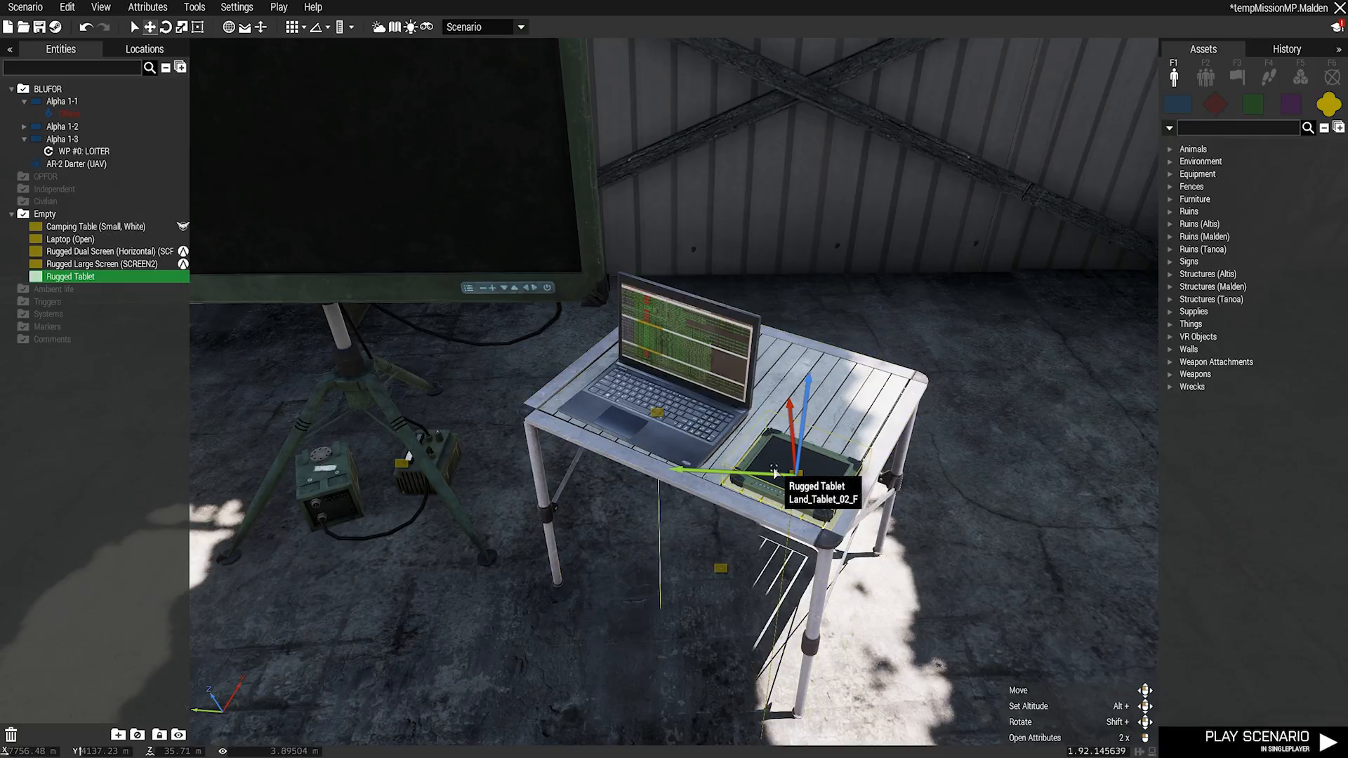
# Inspect the Rugged Tablet's init script, then check the dual screen's attributes.
pyautogui.doubleClick(791, 457)
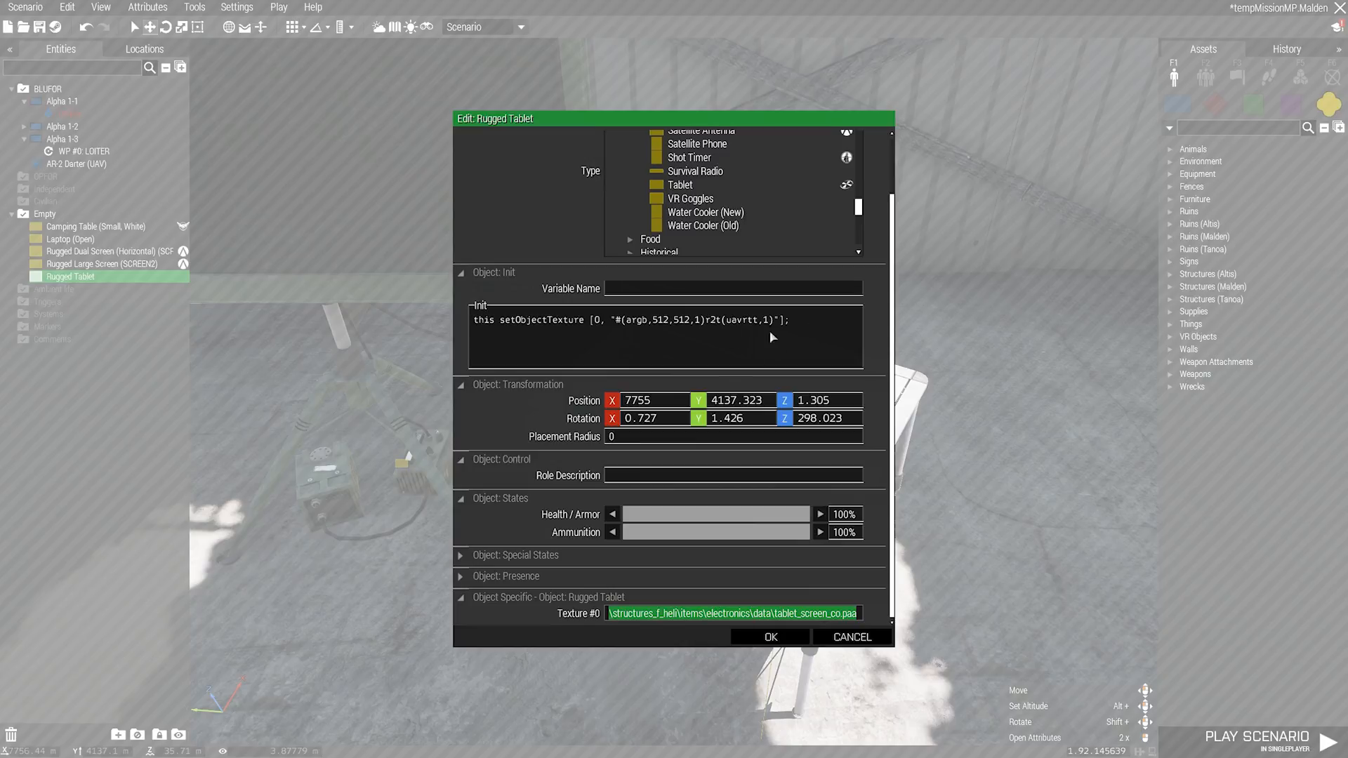
pyautogui.moveTo(859, 643)
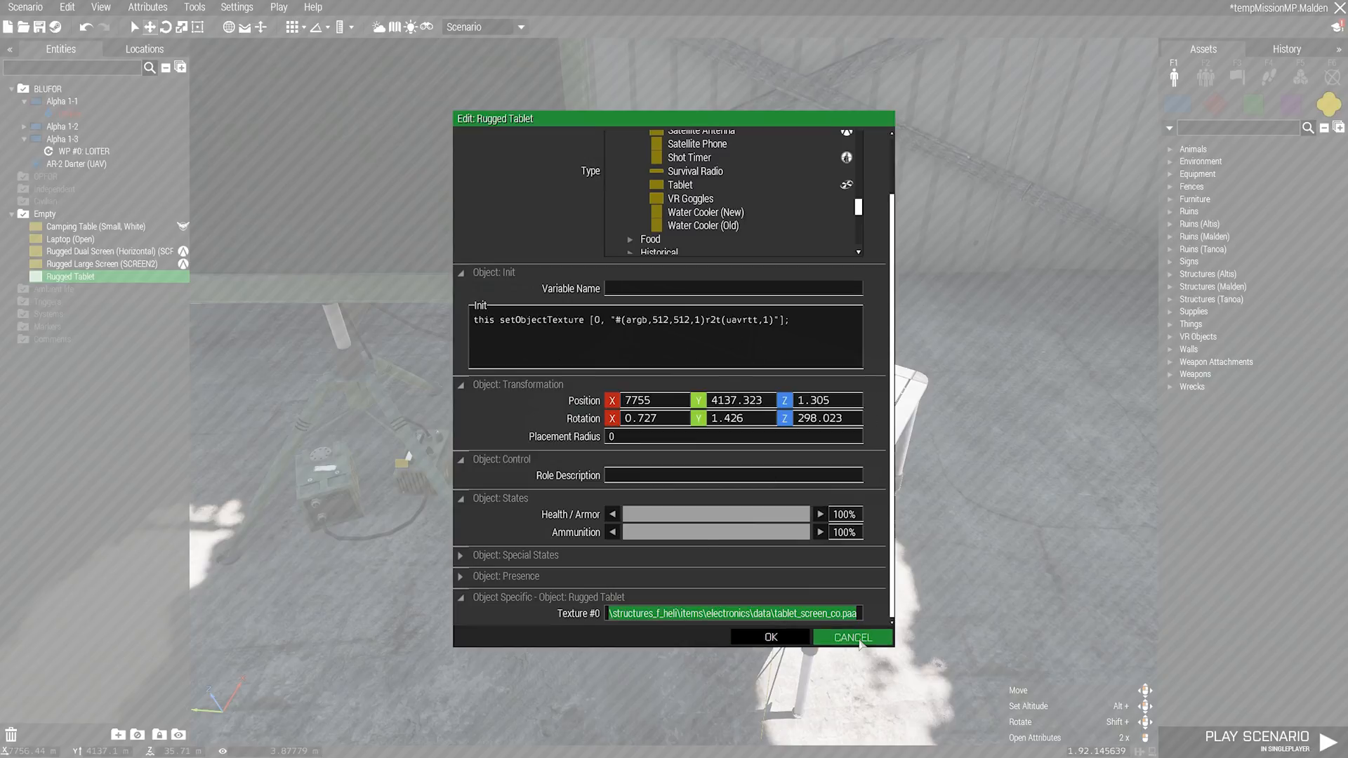
pyautogui.click(852, 637)
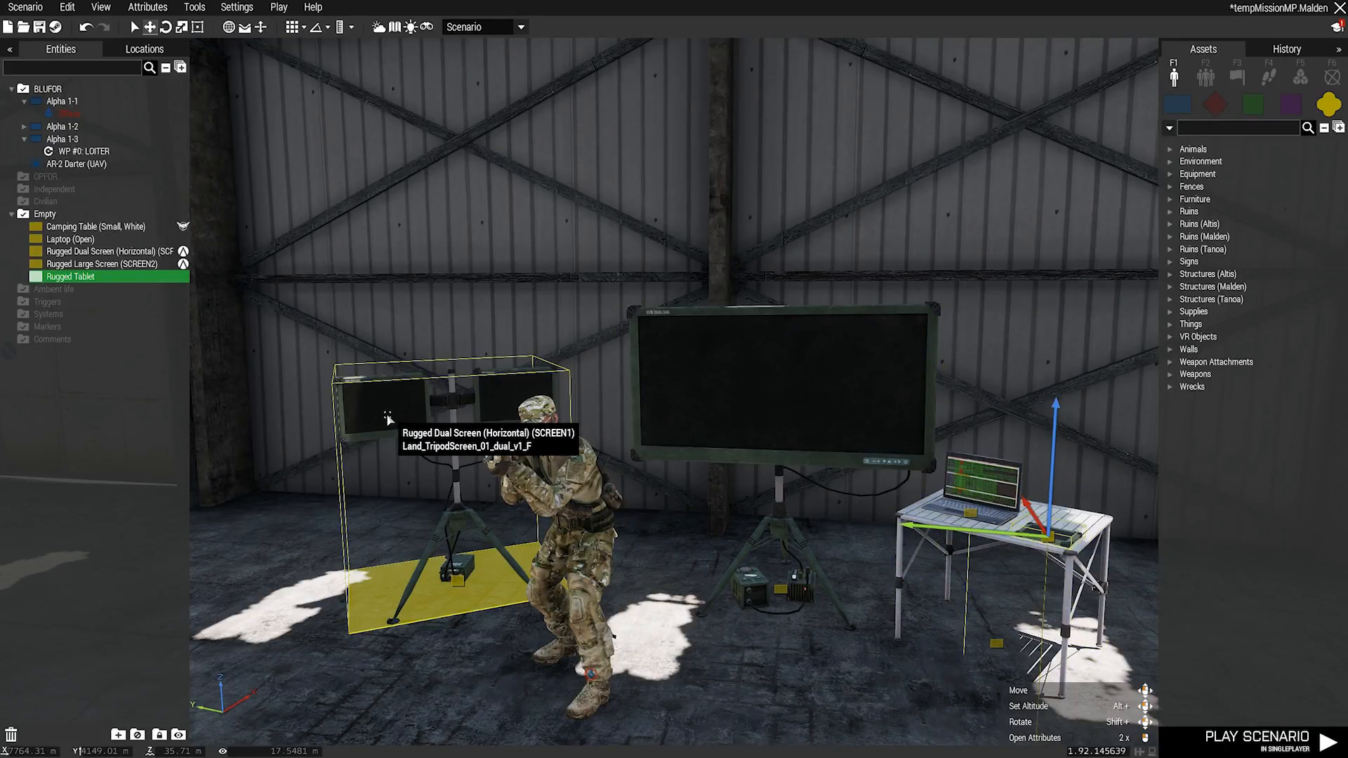
pyautogui.doubleClick(383, 415)
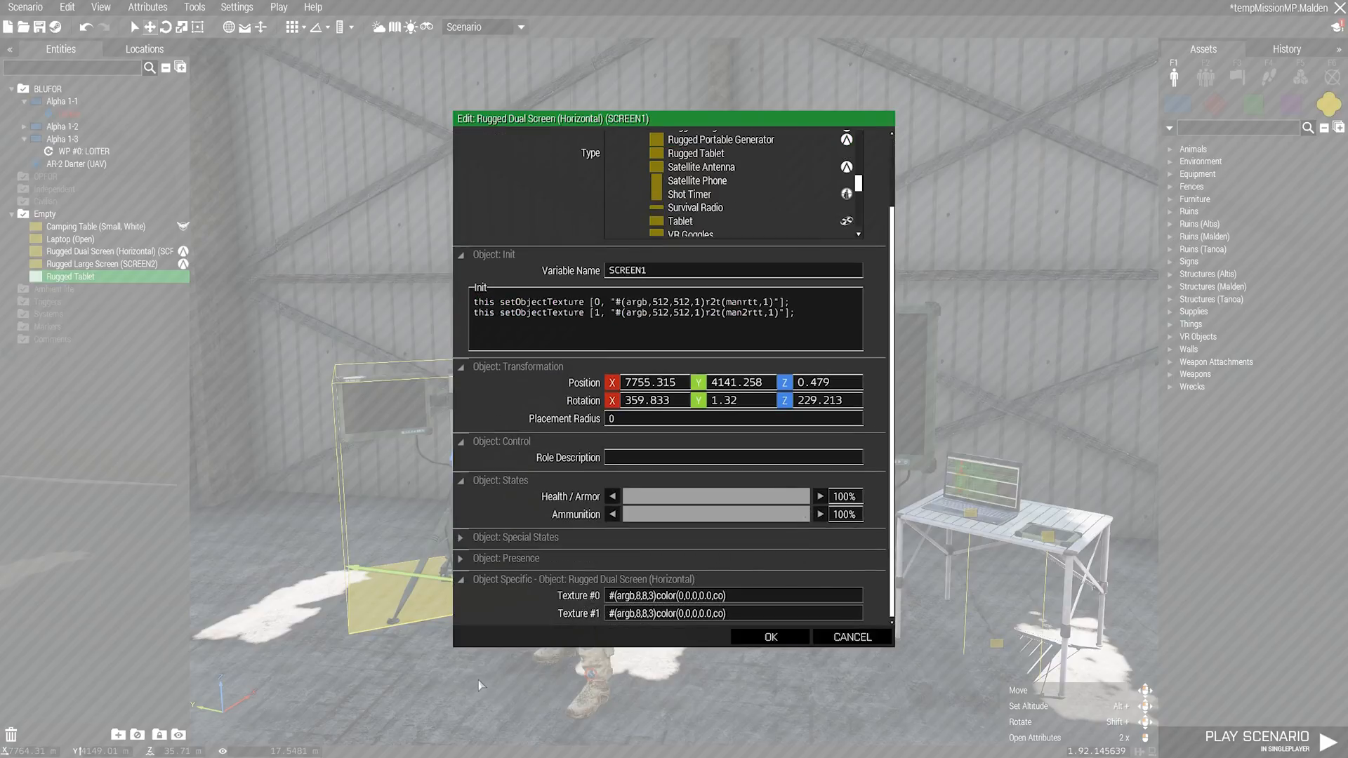
pyautogui.moveTo(852, 637)
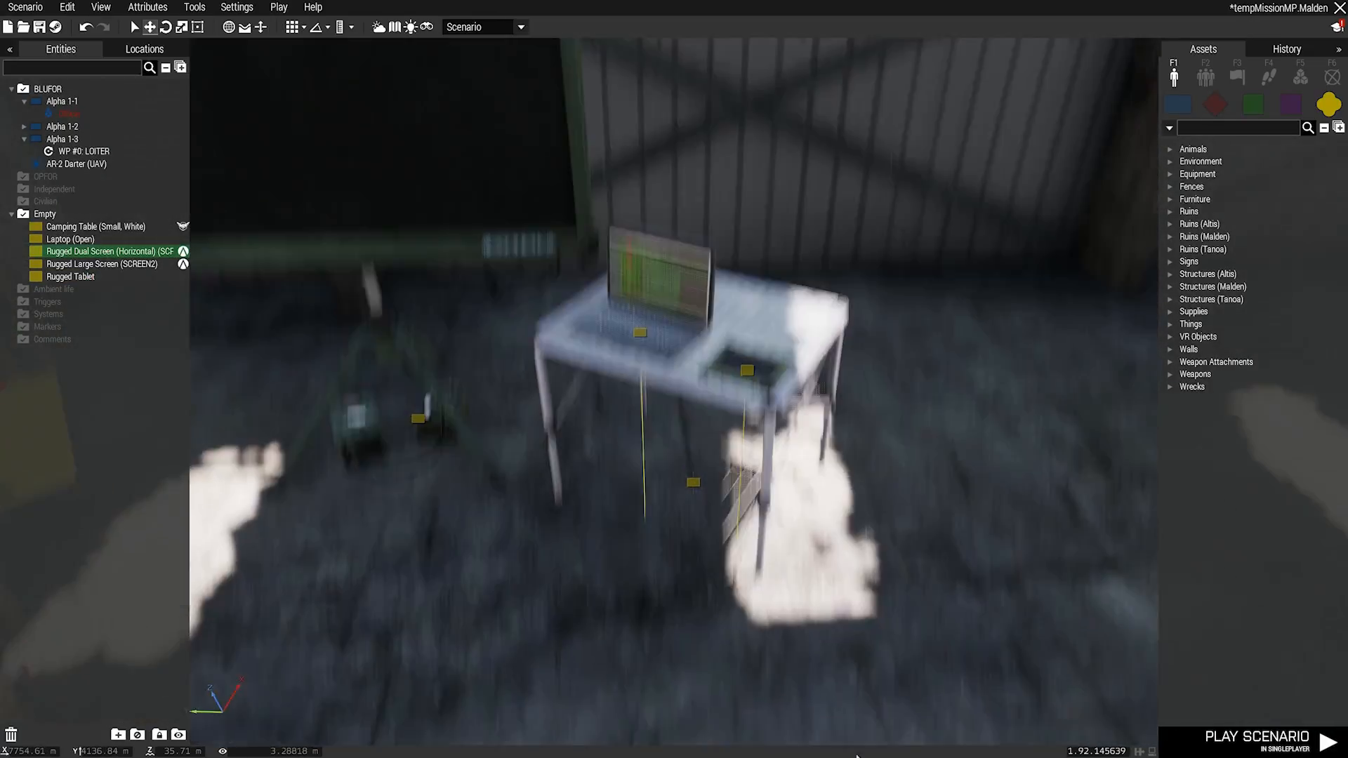
# Highlight the uavrtt render-to-texture name in the tablet's init and close its attributes.
pyautogui.doubleClick(70, 277)
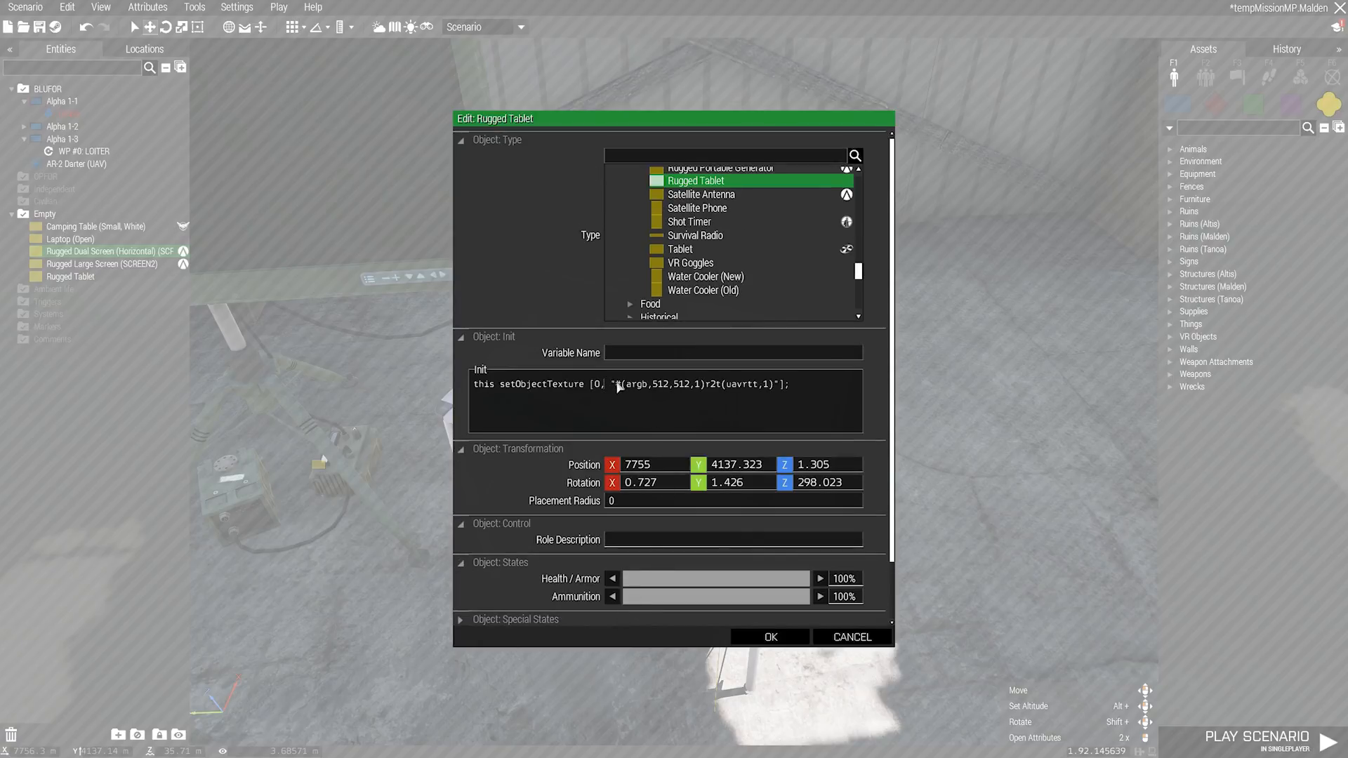
pyautogui.moveTo(612, 385); pyautogui.dragTo(755, 385)
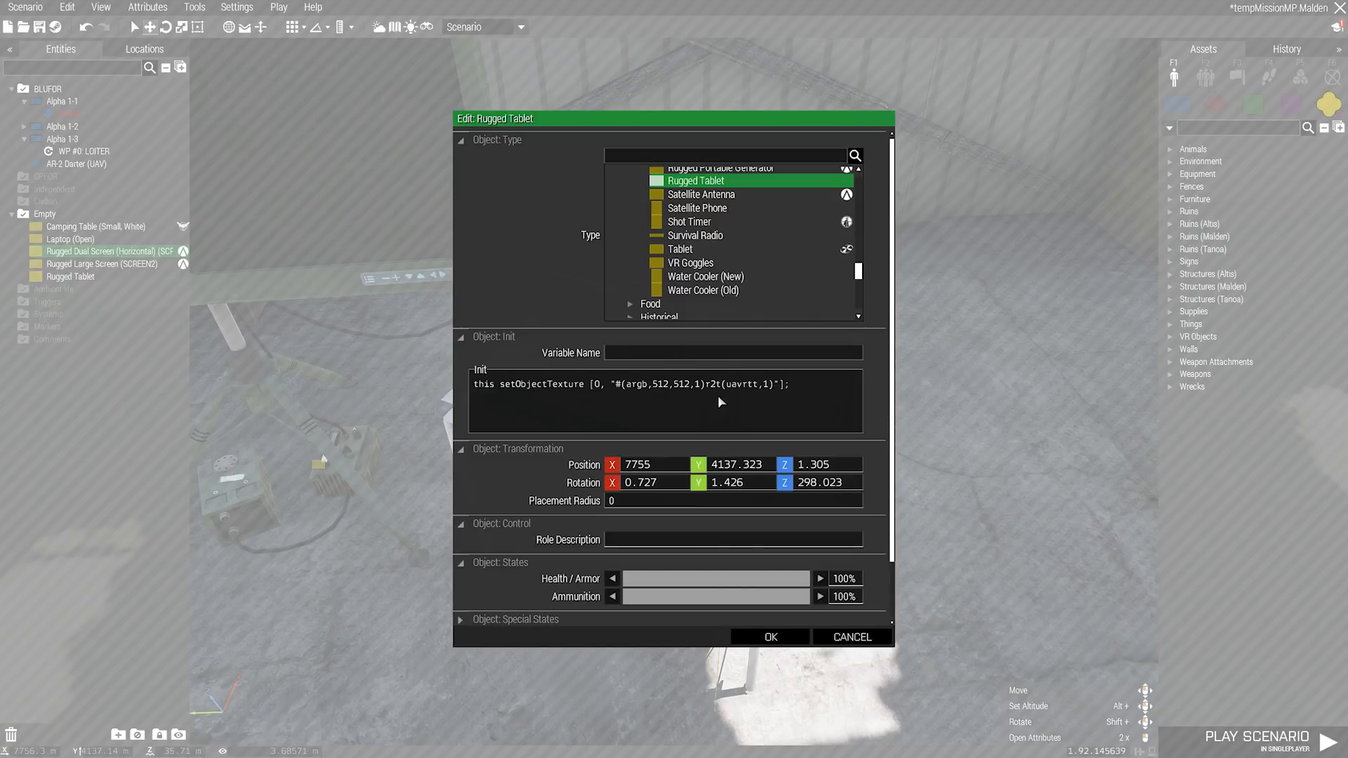
pyautogui.doubleClick(741, 383)
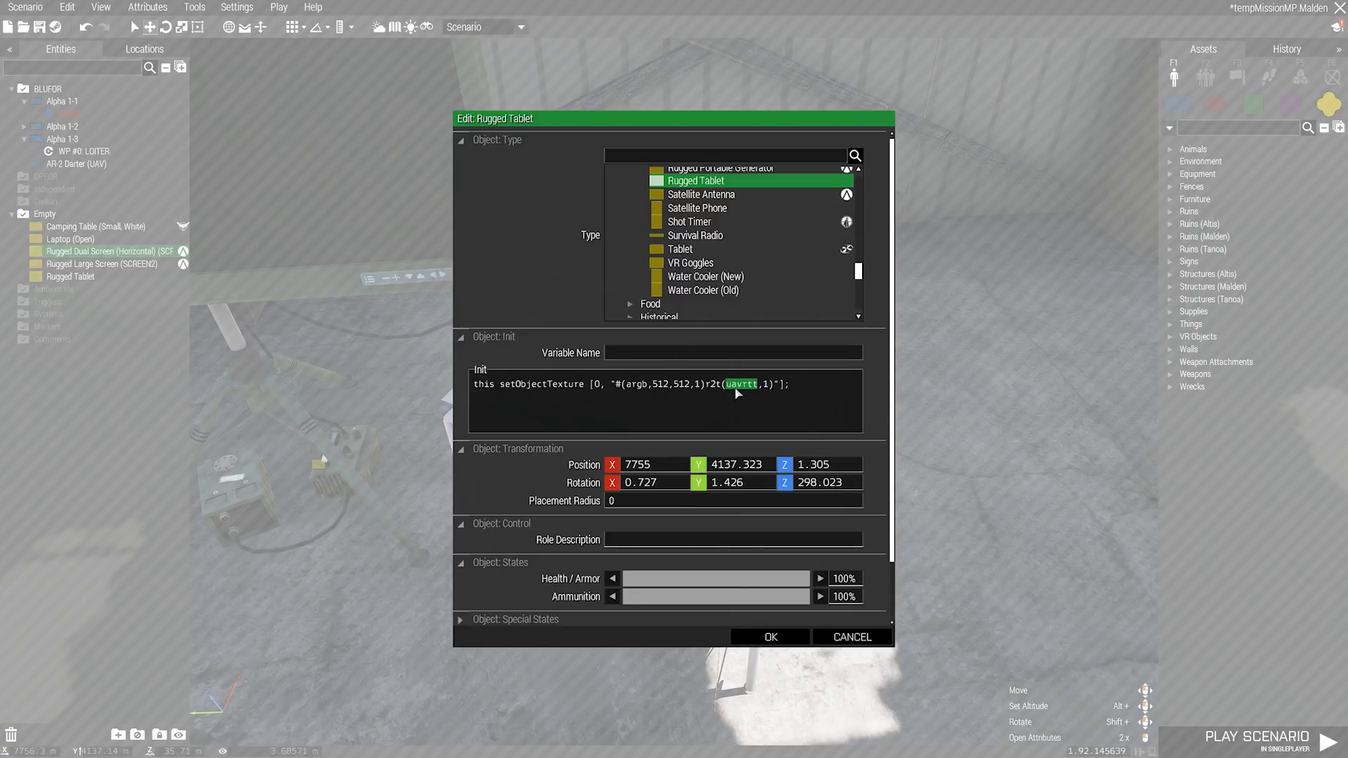
pyautogui.moveTo(744, 387)
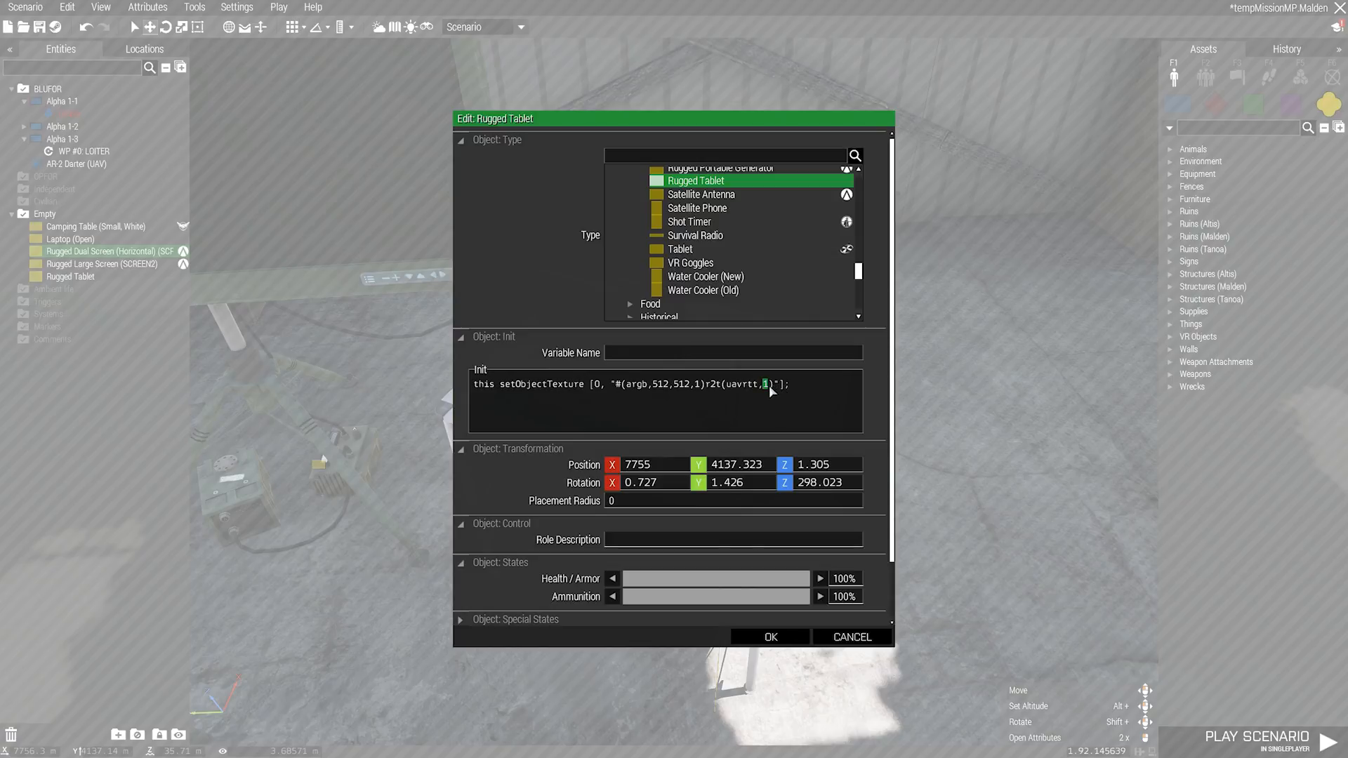
pyautogui.click(770, 637)
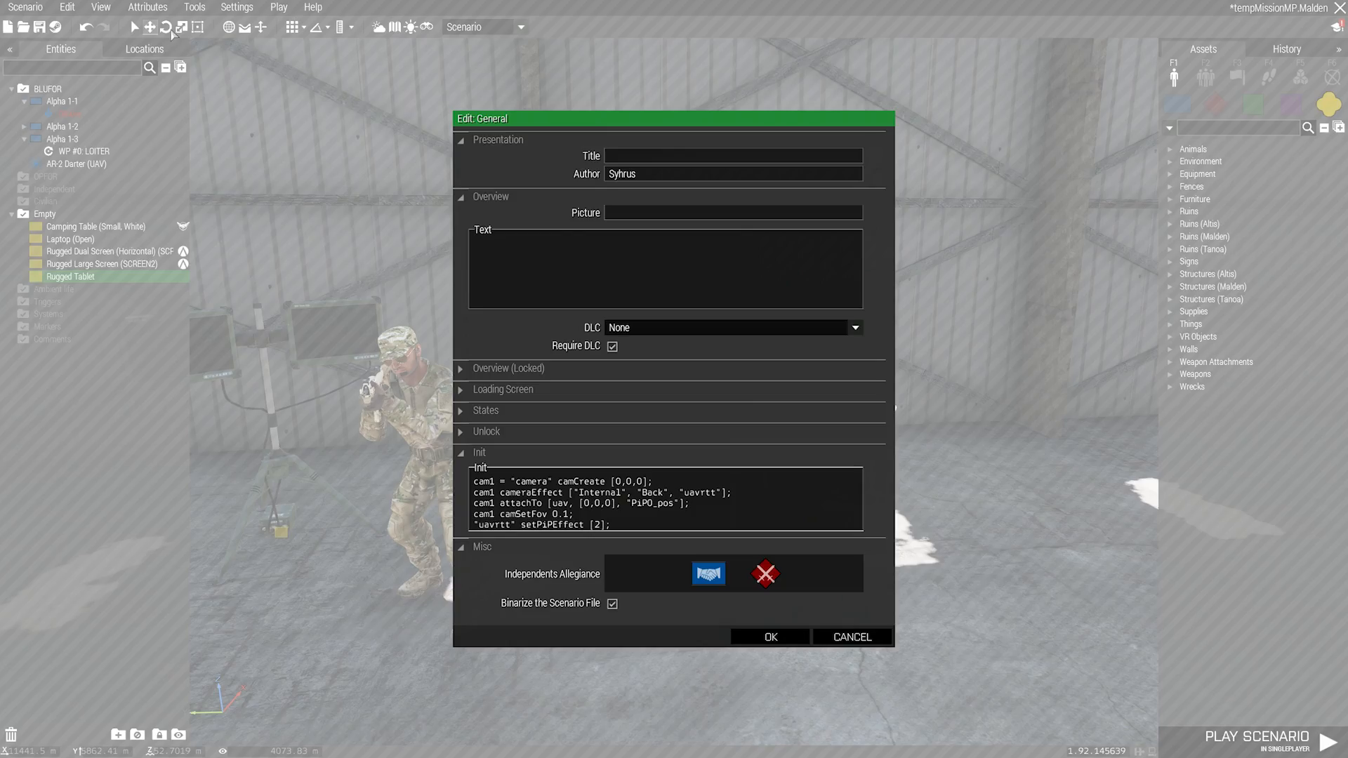
# Review the cam1, cam2 and cam3 camera lines in the scenario init, then close the attributes.
pyautogui.moveTo(473, 482); pyautogui.dragTo(575, 514)
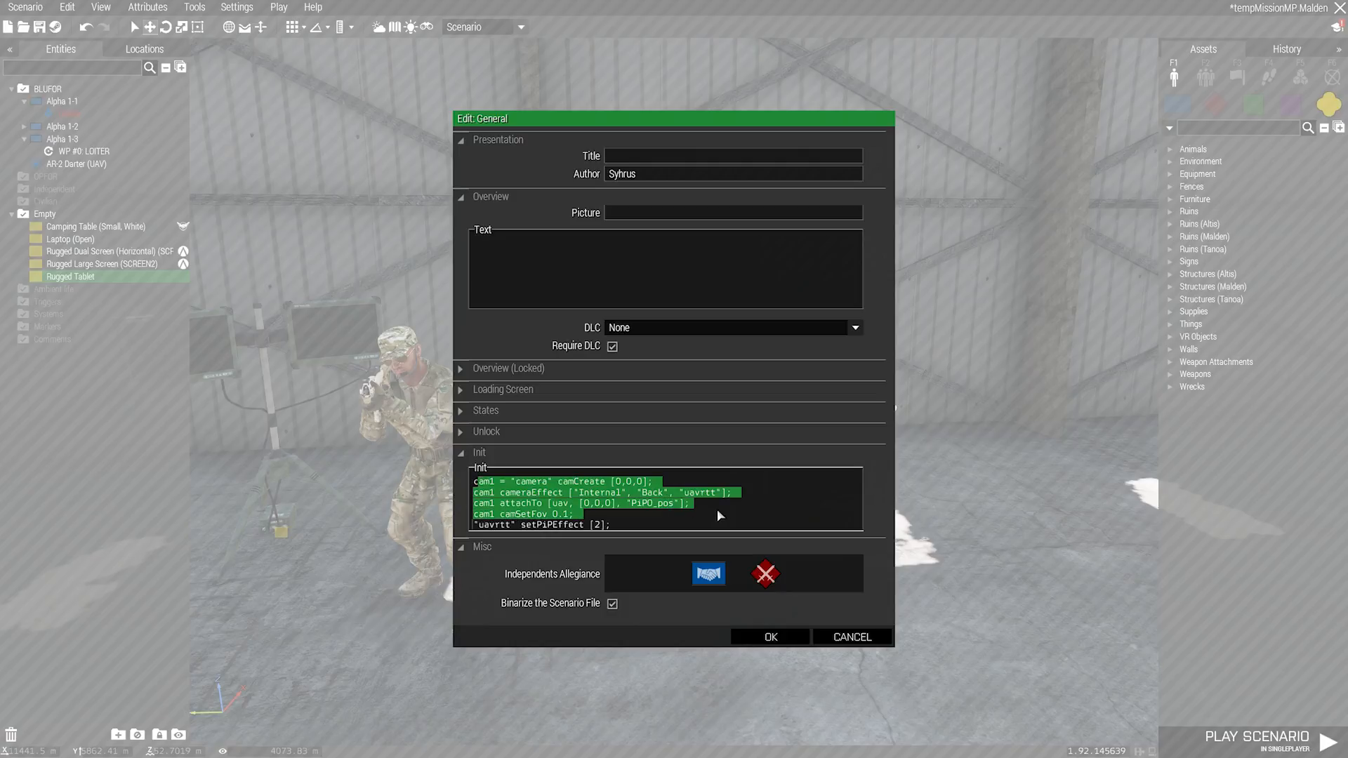
pyautogui.click(722, 516)
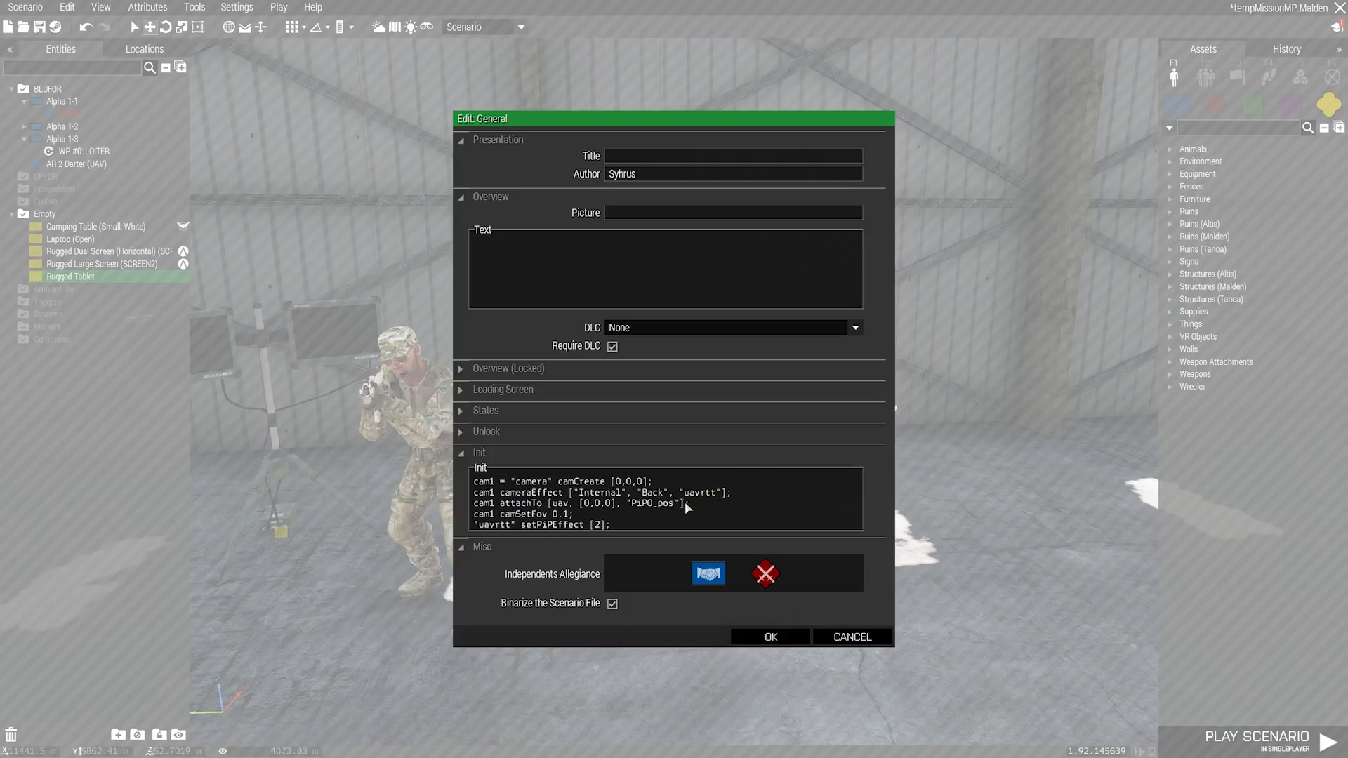
pyautogui.moveTo(685, 522)
pyautogui.write('cam2 = "camera" camCreate [0,0,0];')
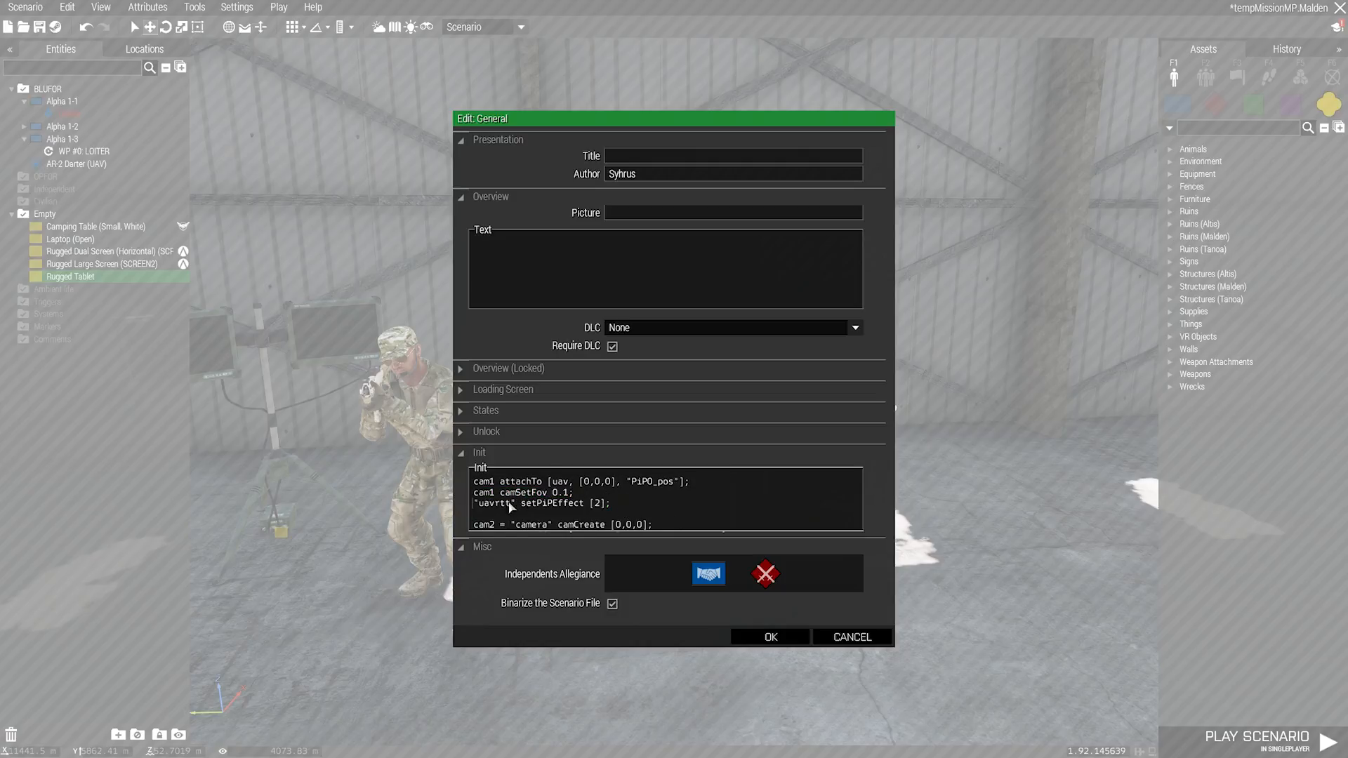
pyautogui.moveTo(631, 545)
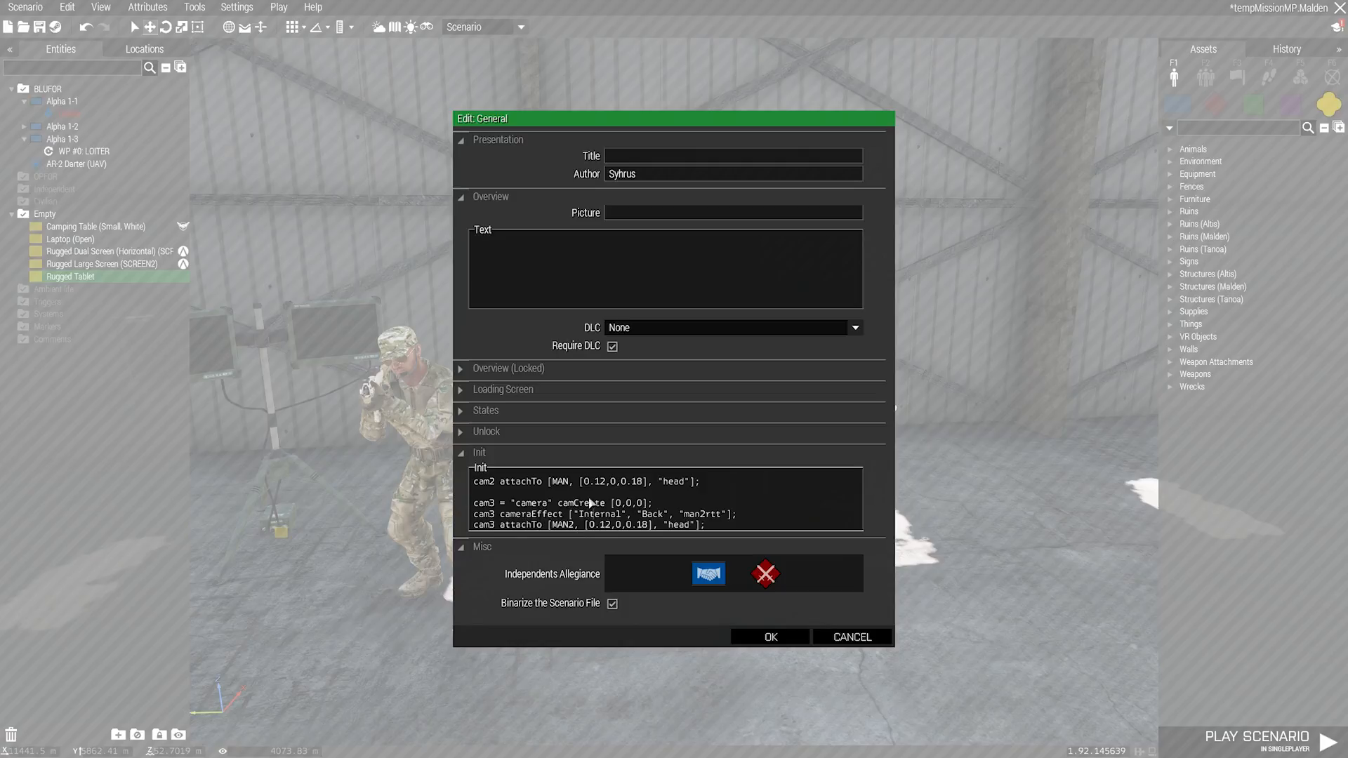
pyautogui.click(769, 637)
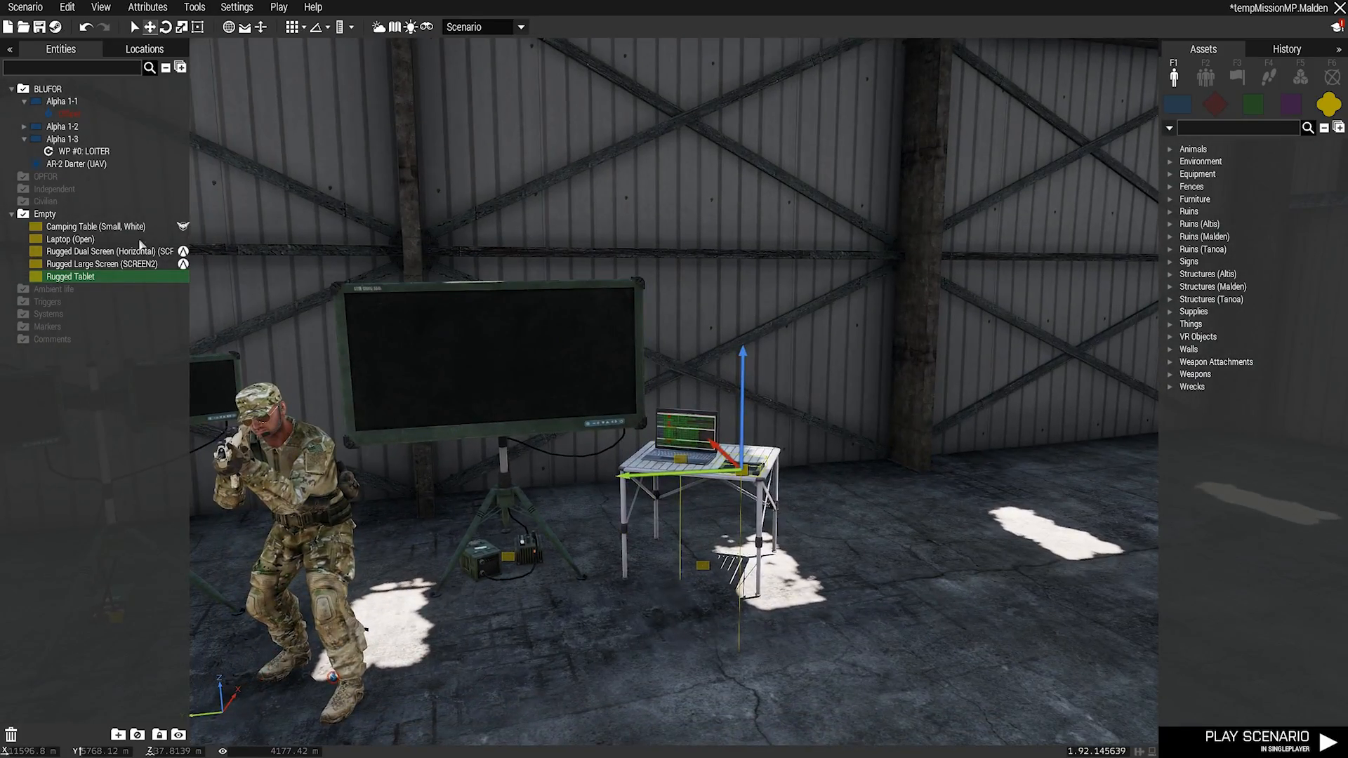
pyautogui.doubleClick(73, 163)
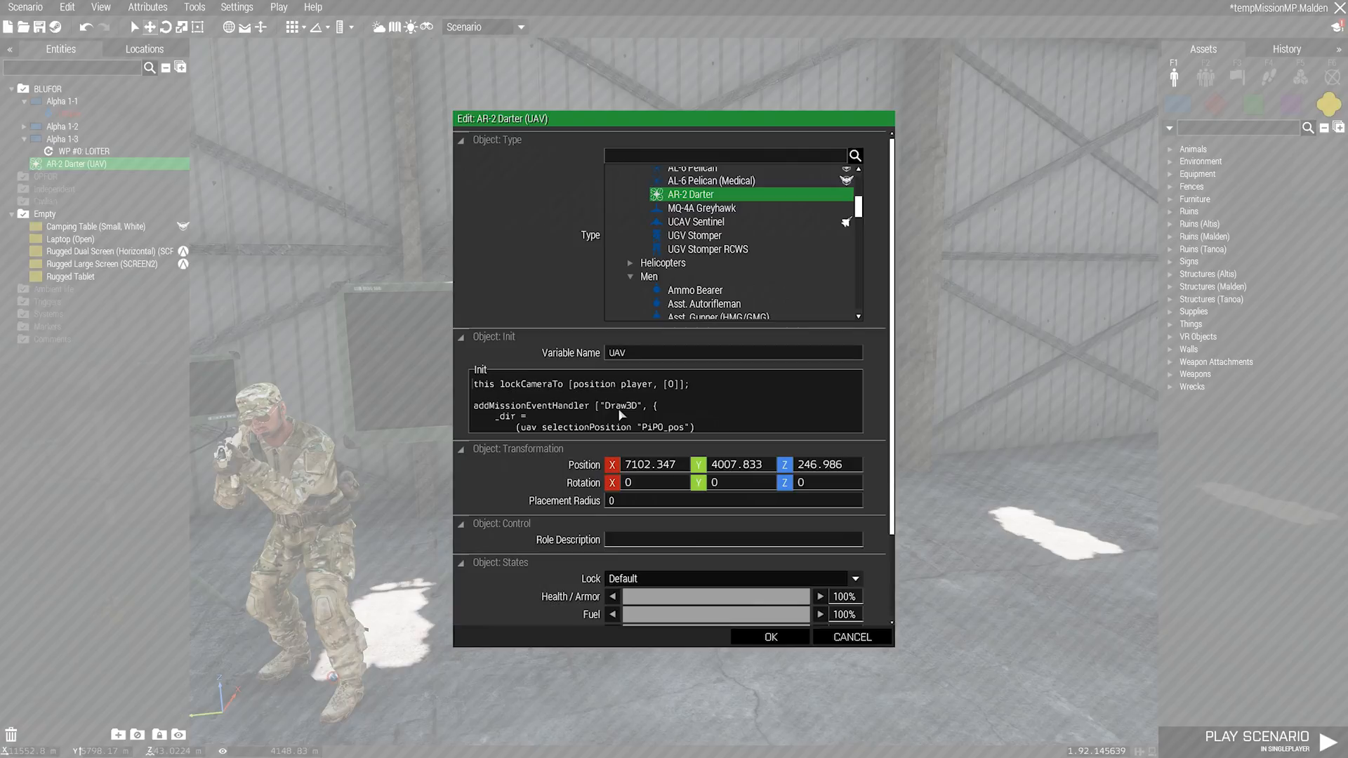
pyautogui.moveTo(769, 644)
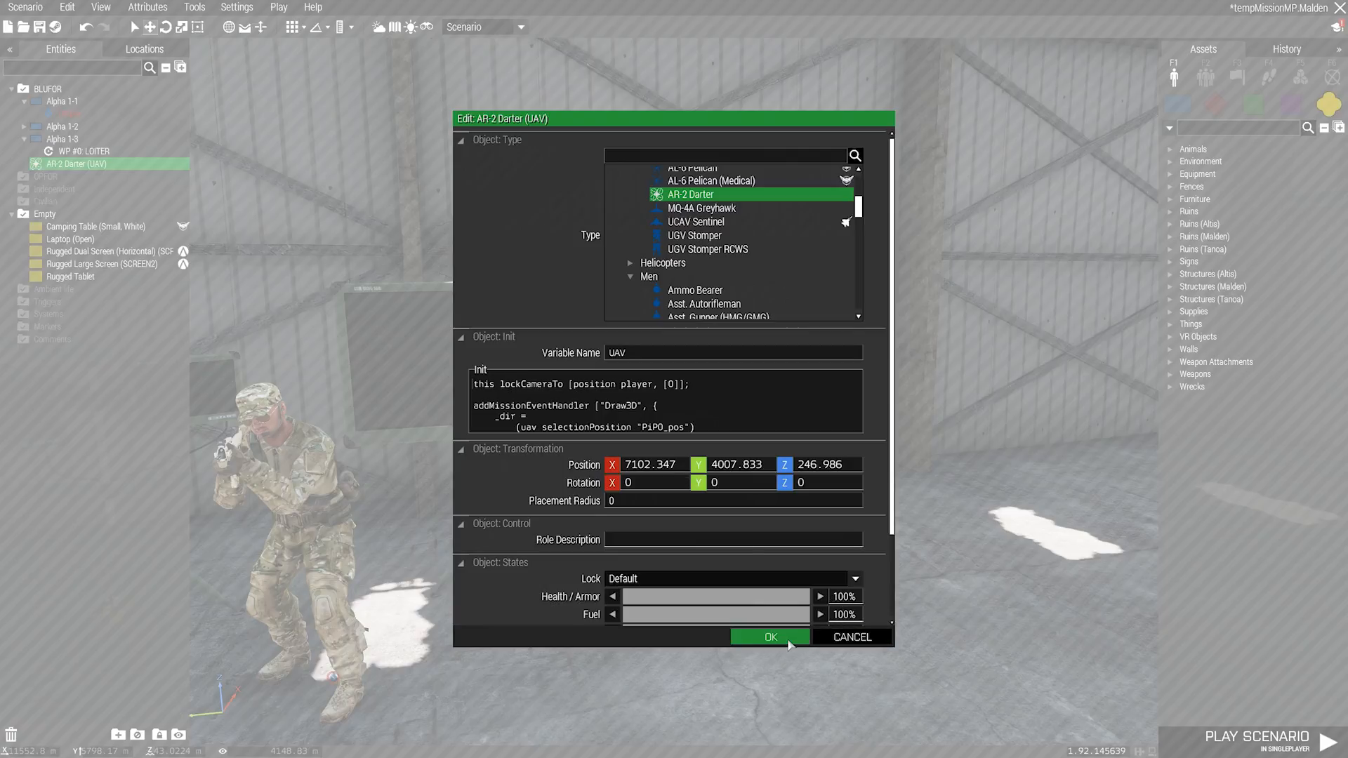
pyautogui.click(769, 637)
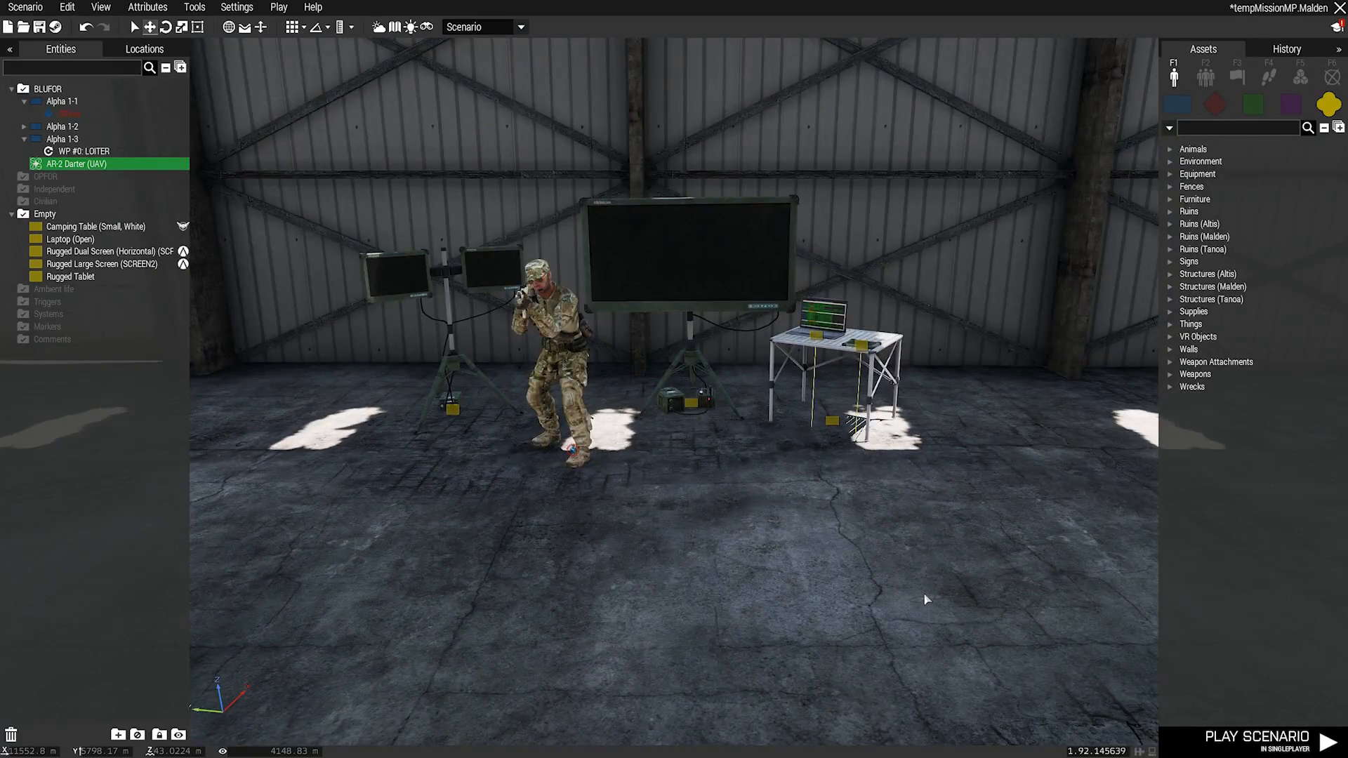